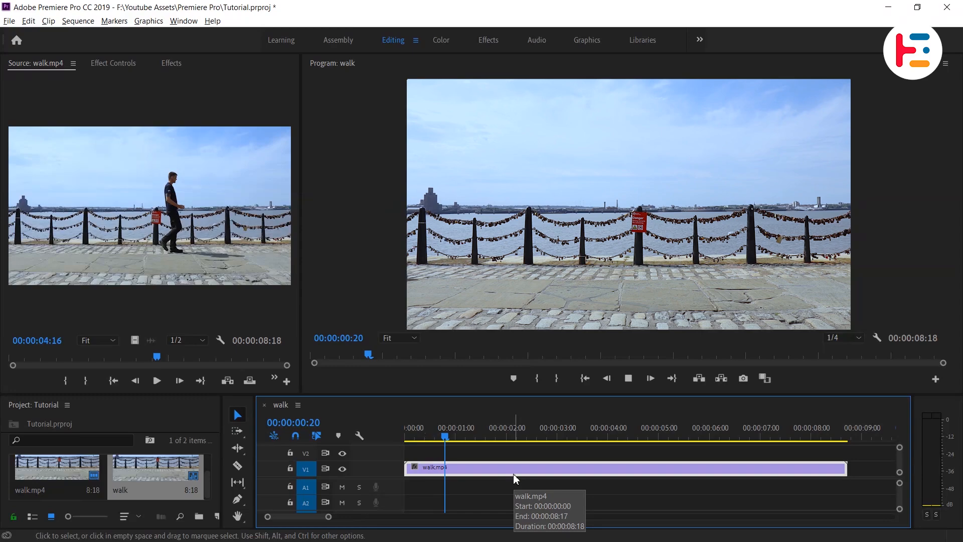
Step: Duplicate the walk.mp4 clip onto V2 and turn off V1 track output
left_click(548, 436)
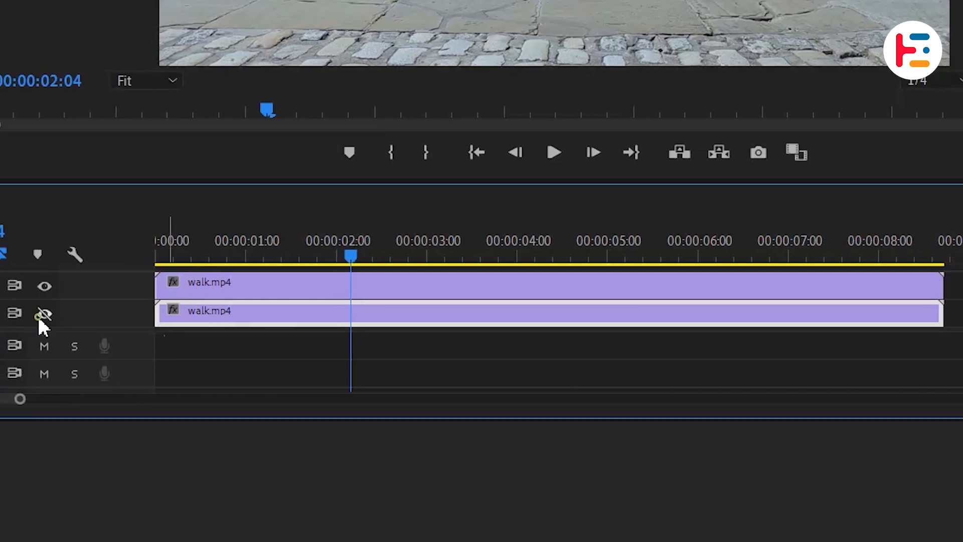
left_click(43, 313)
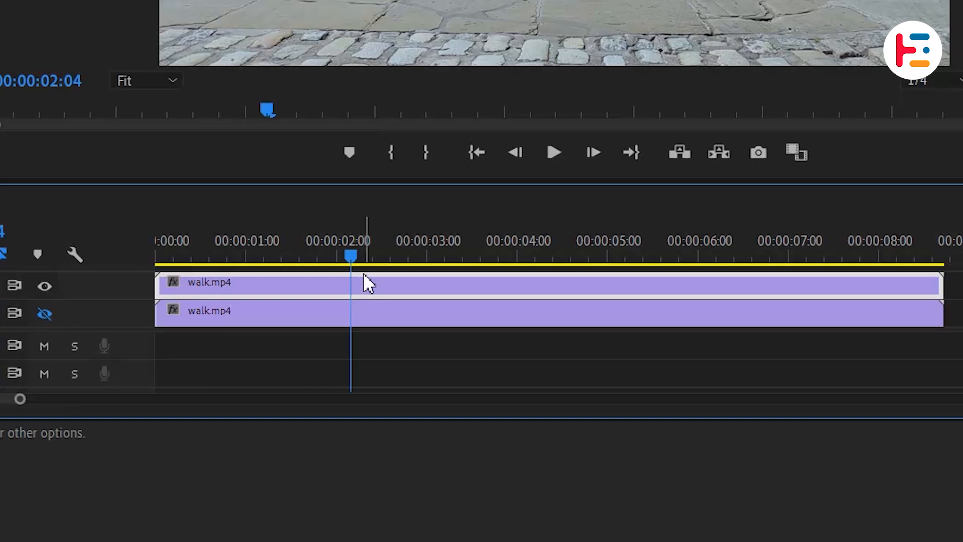
Step: Mask the walking man on the V2 clip with feather 60 and tracked Mask Path keyframes
left_click(215, 60)
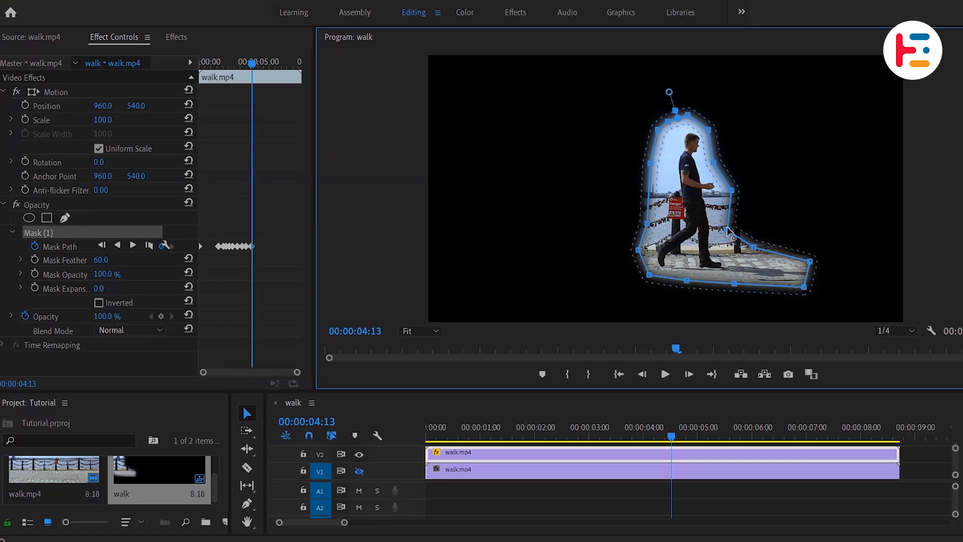
left_click(810, 436)
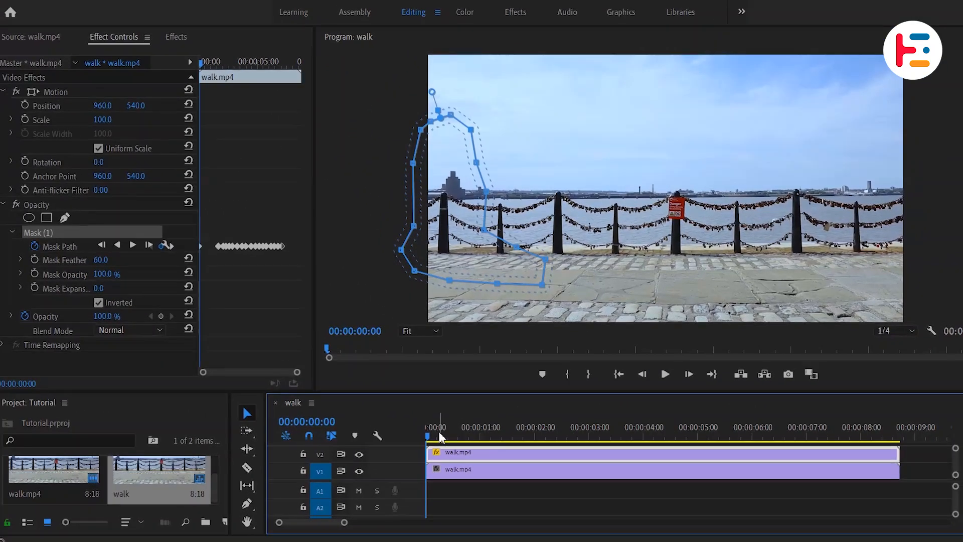
Step: Cut the V1 clip at 00:00:01:10 and delete the opening piece
left_click(649, 428)
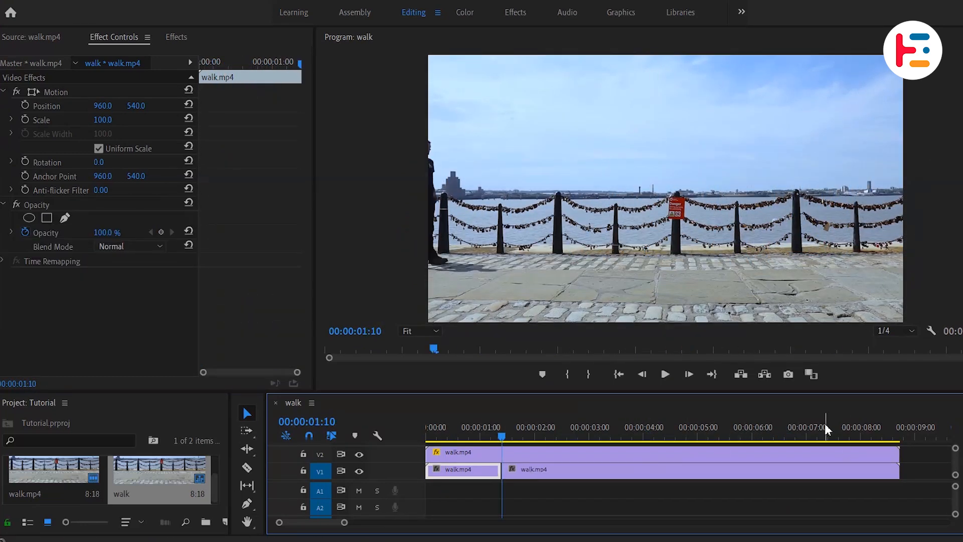
left_click(458, 478)
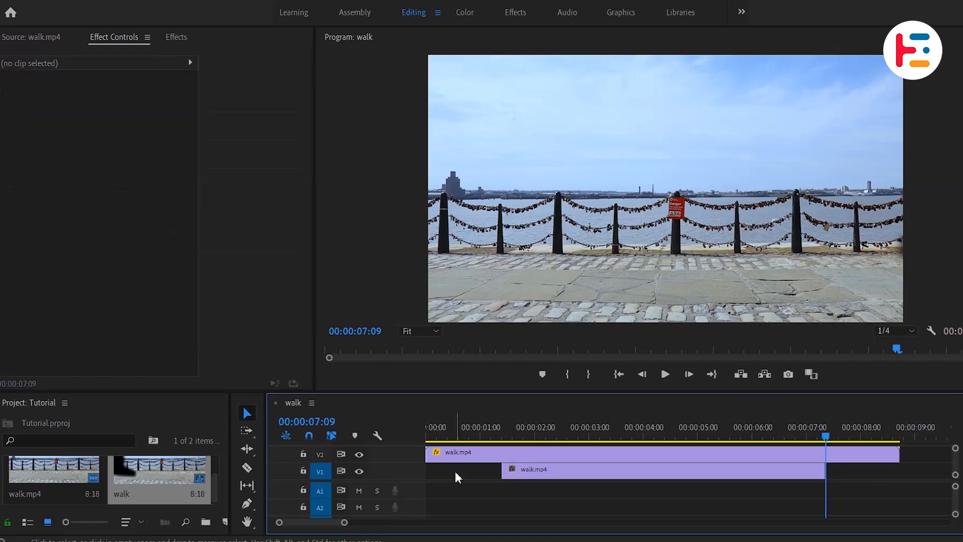